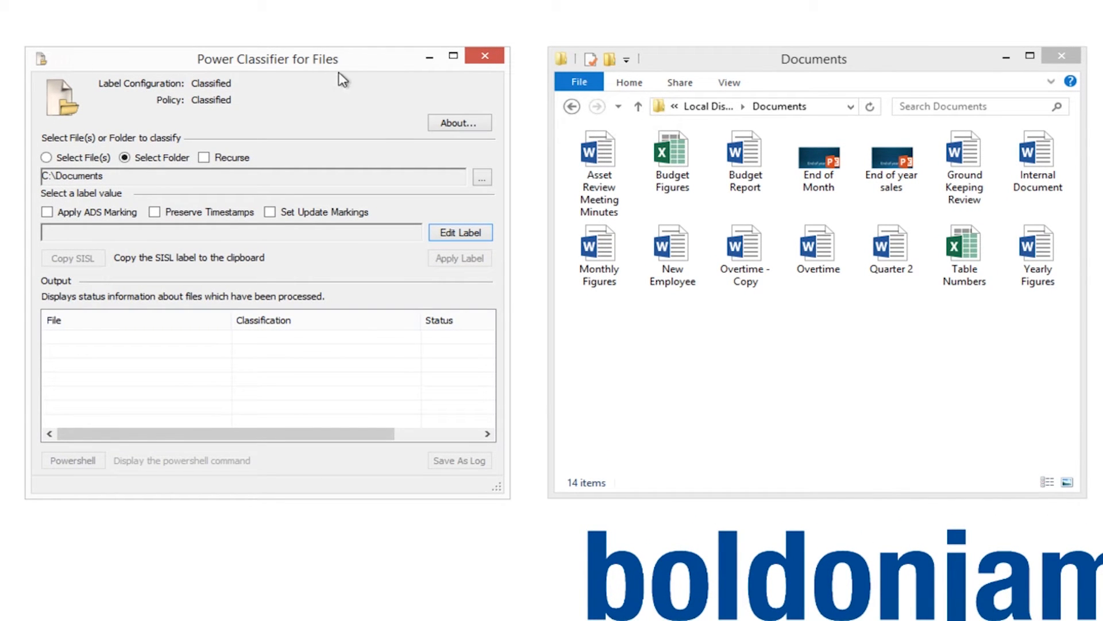
Set the label value to Classified | Confidential via Edit Label
left_click(460, 232)
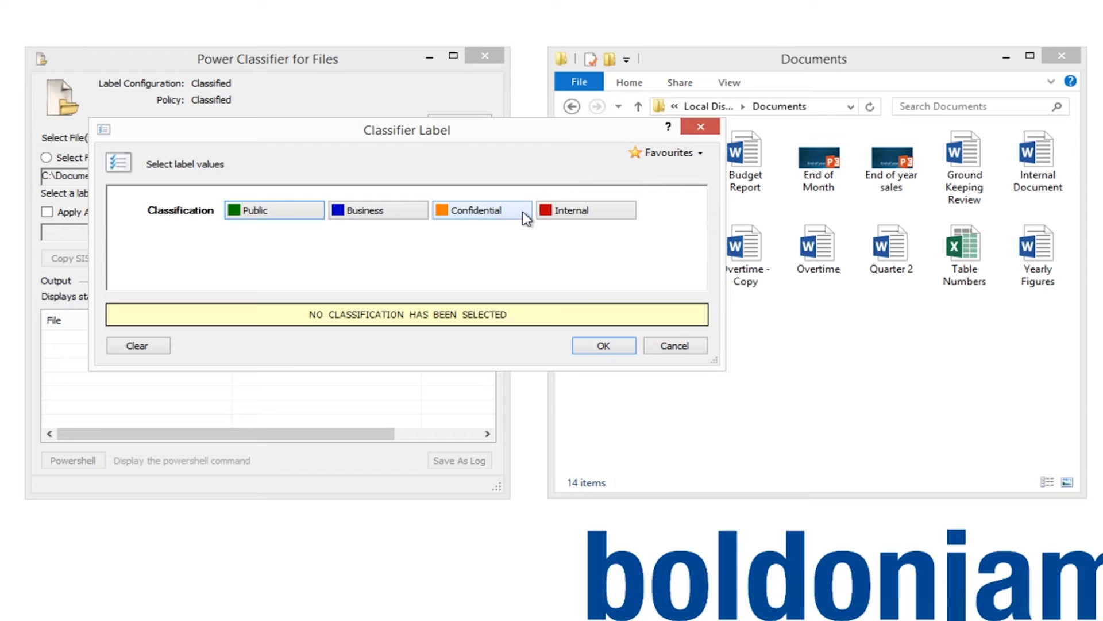
left_click(482, 209)
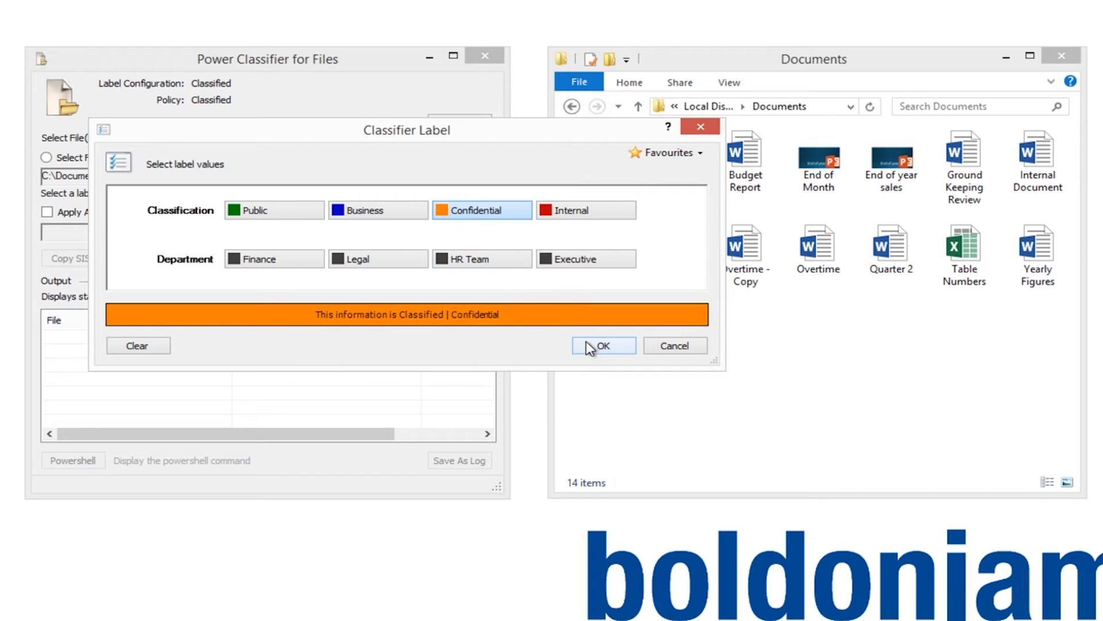
left_click(603, 346)
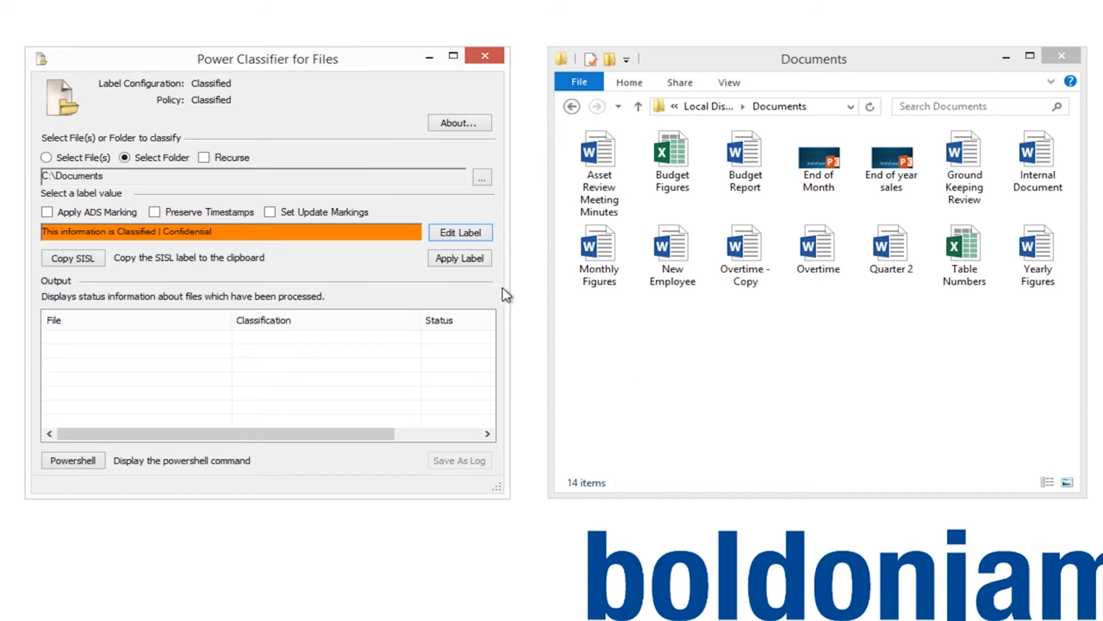
Apply the Confidential label to every file and verify Monthly Figures shows it
left_click(459, 259)
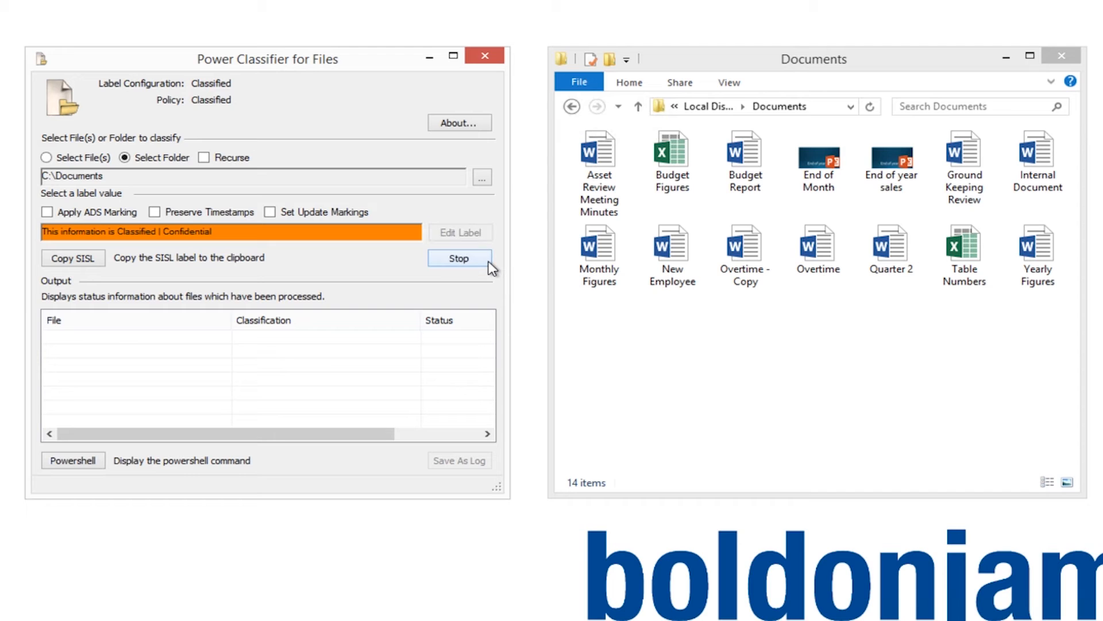
left_click(459, 257)
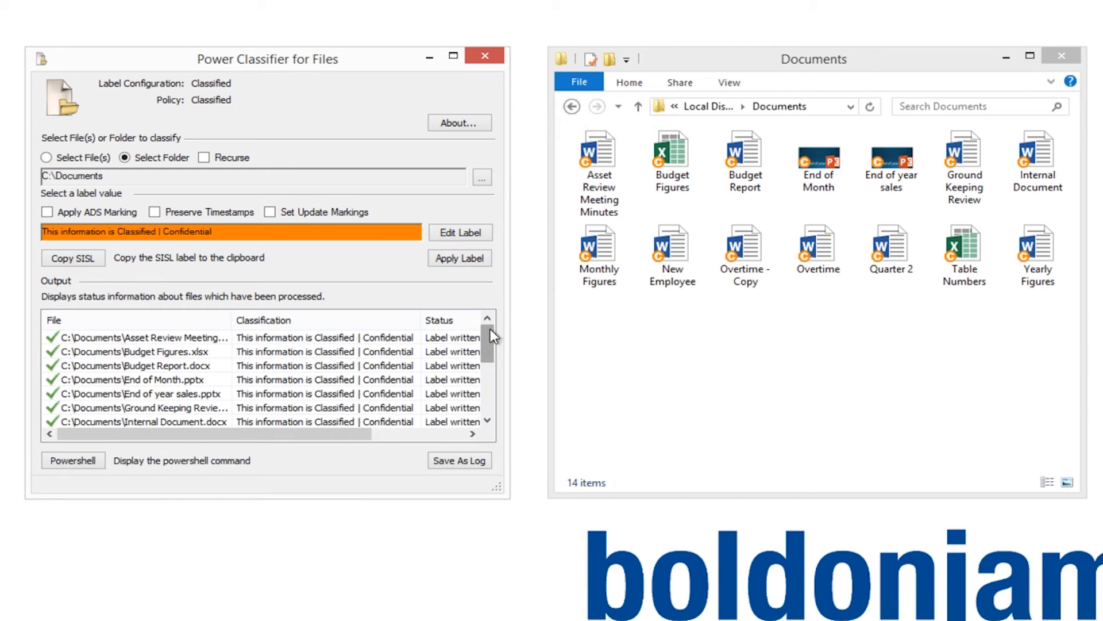
scroll("down", 3)
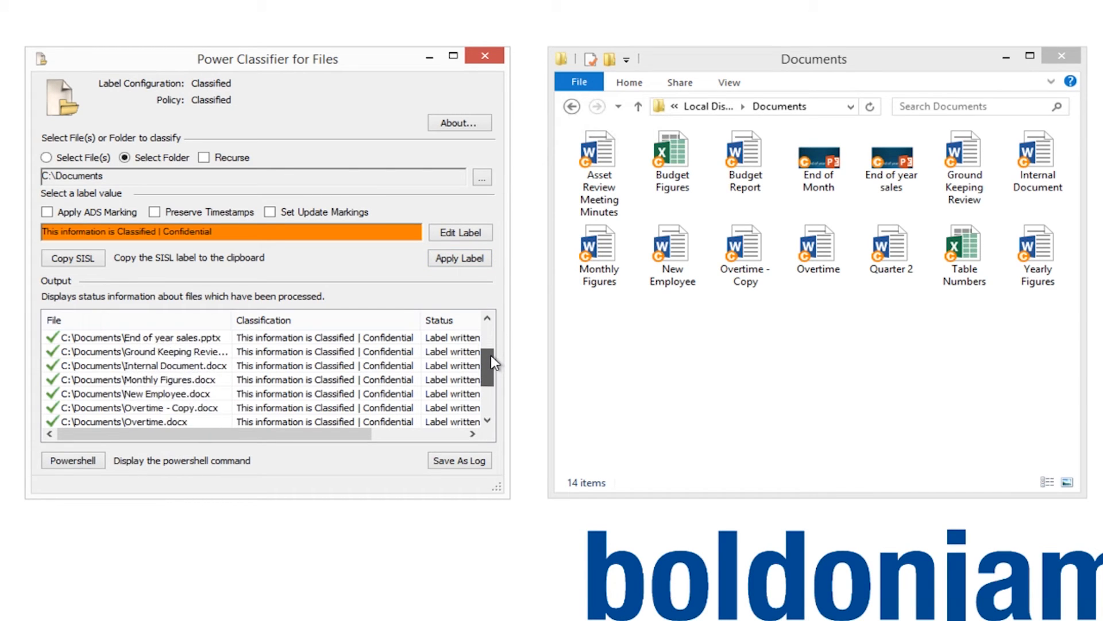
scroll("down", 3)
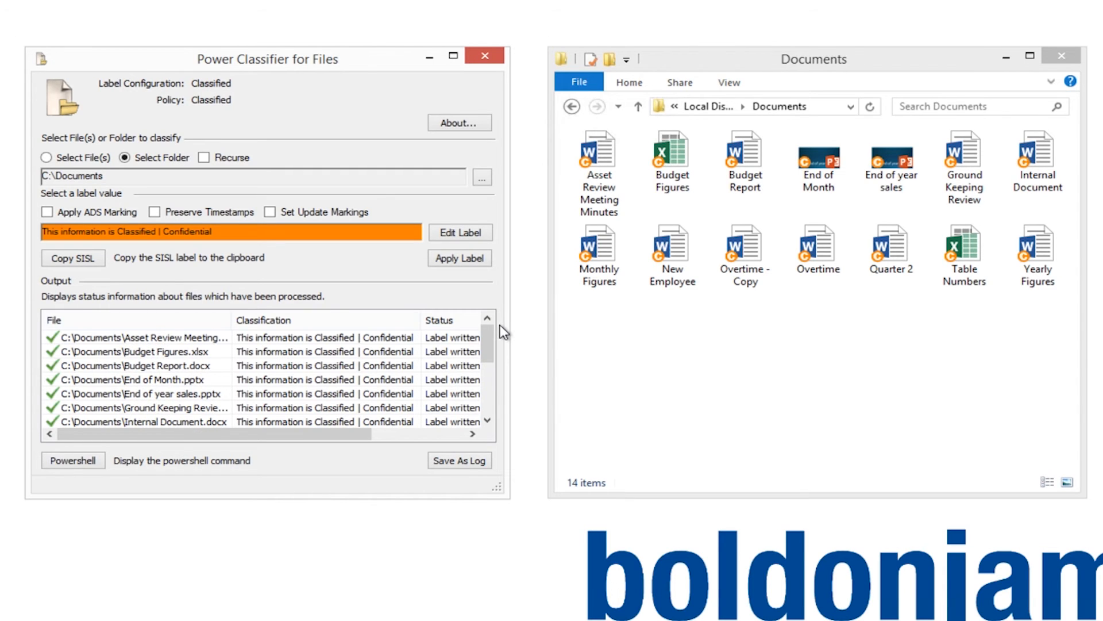
left_click(598, 250)
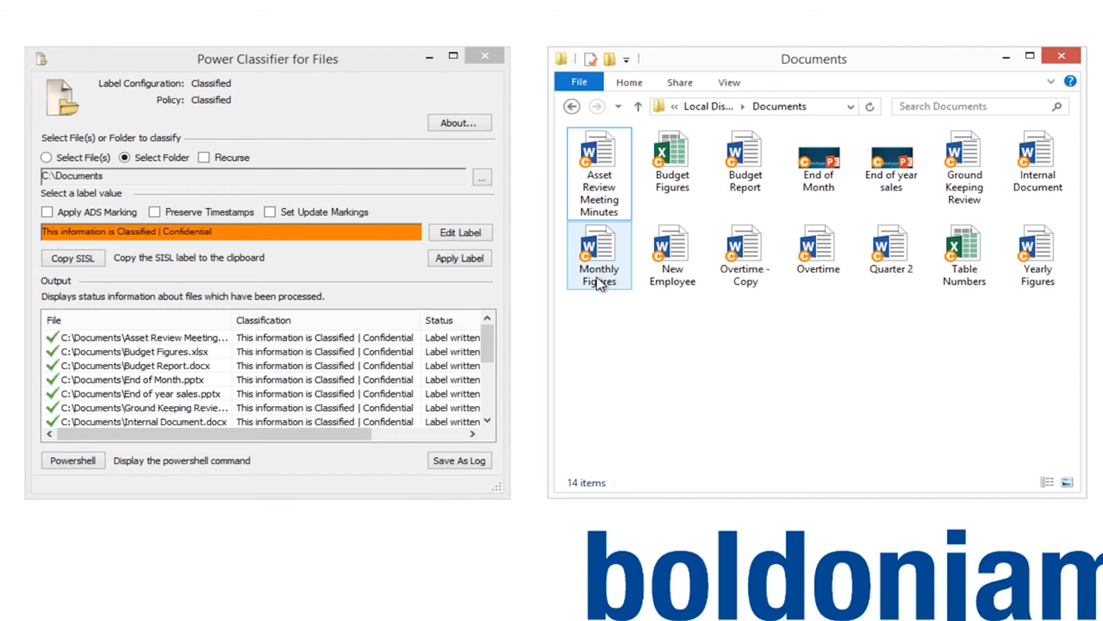
mouse_move(597, 253)
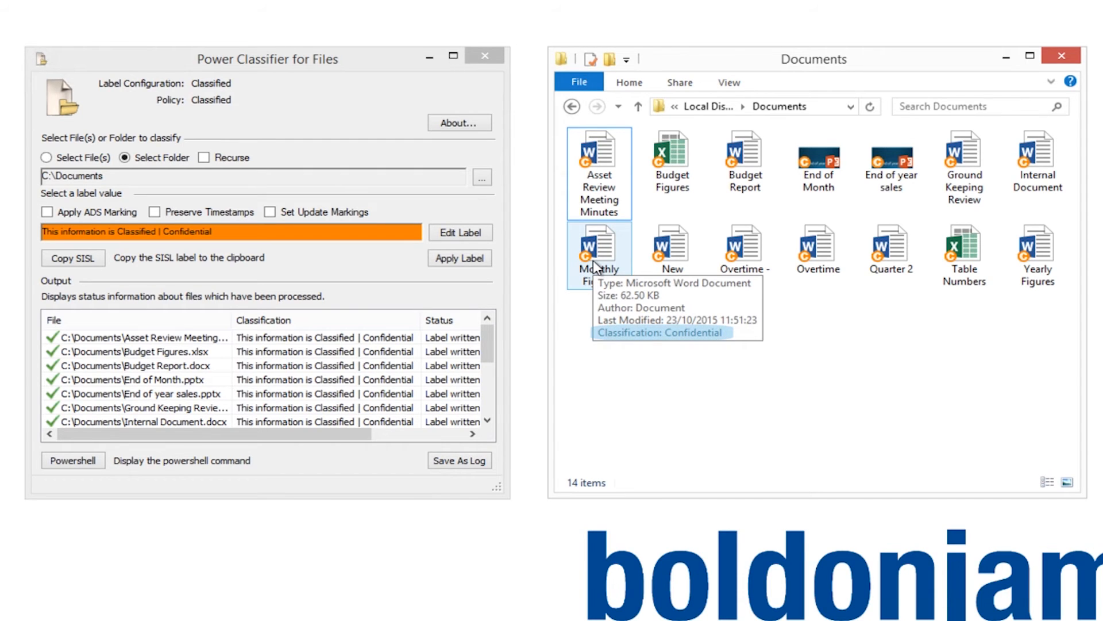